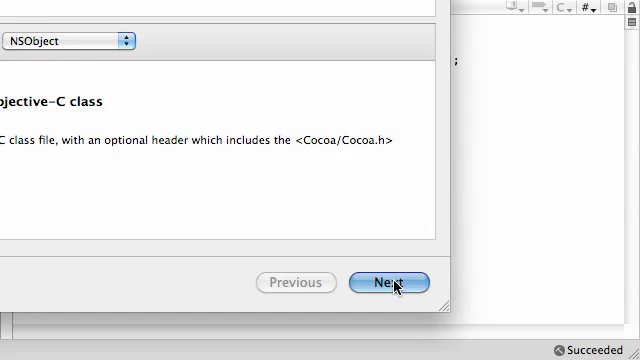
# - Continue the New File wizard for an Objective-C class Mom subclassing NSObject
pyautogui.click(389, 281)
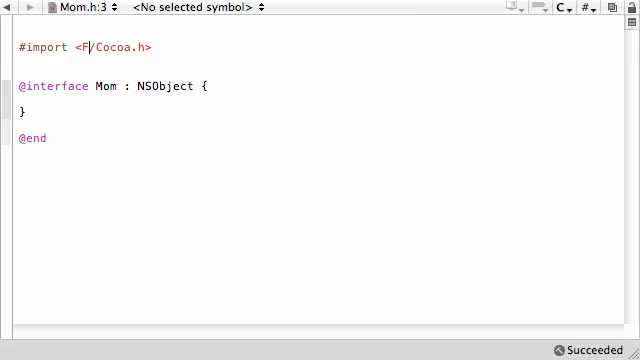
# - Change Mom.h's import from <Cocoa/Cocoa.h> to <Foundation/Foundation.h>
pyautogui.write('iundatio')
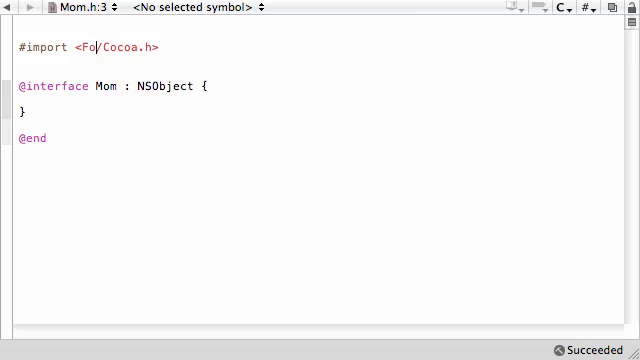
pyautogui.write('undation')
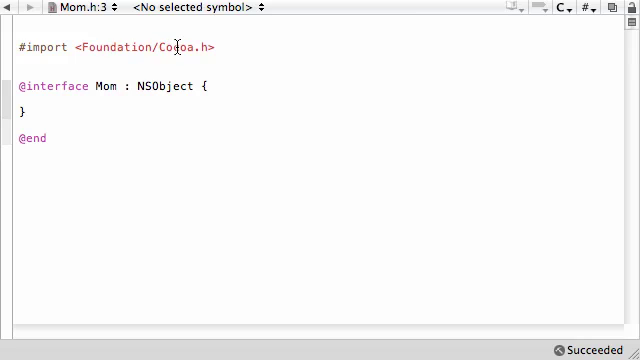
pyautogui.write('Foundation.h')
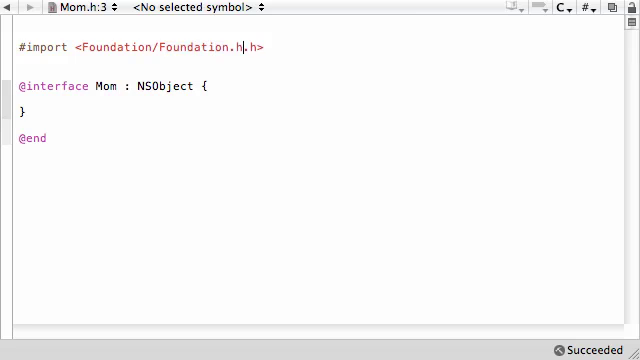
pyautogui.press('BackSpace')
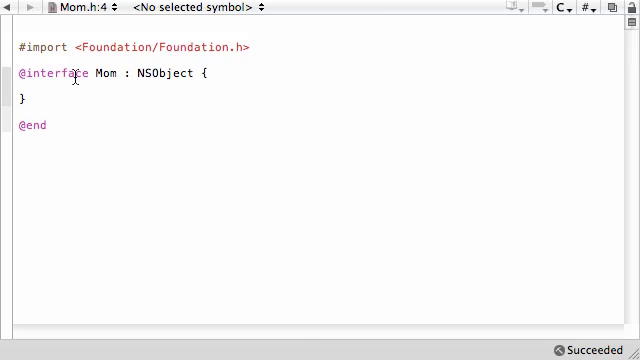
# - Add 'int num1;' and a '-(void) setNum1;' declaration to Mom.h
pyautogui.click(40, 93)
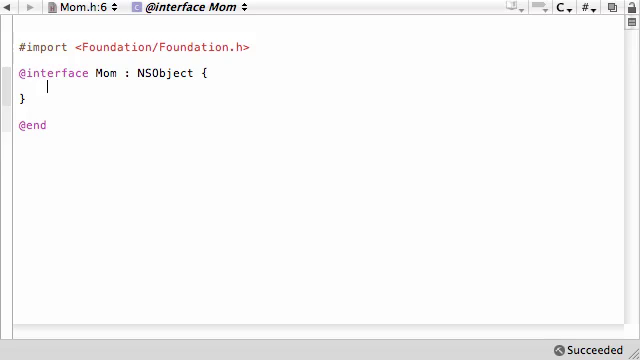
pyautogui.write('int num')
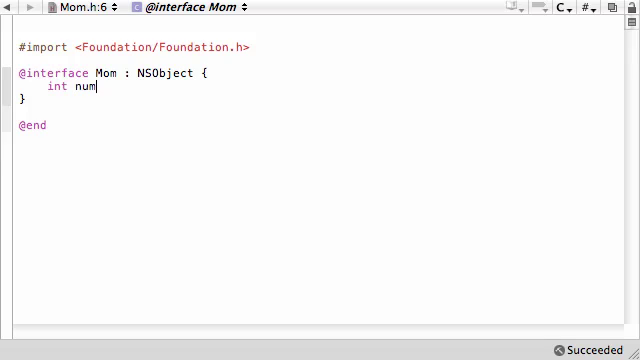
pyautogui.write('1;')
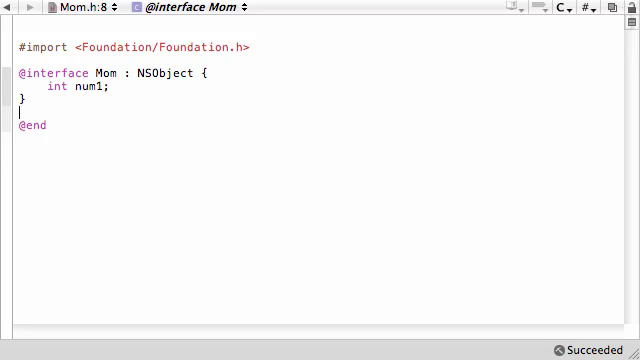
pyautogui.write('-(v)')
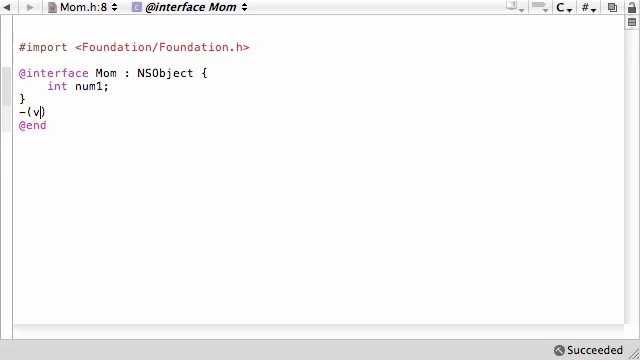
pyautogui.write('oid)')
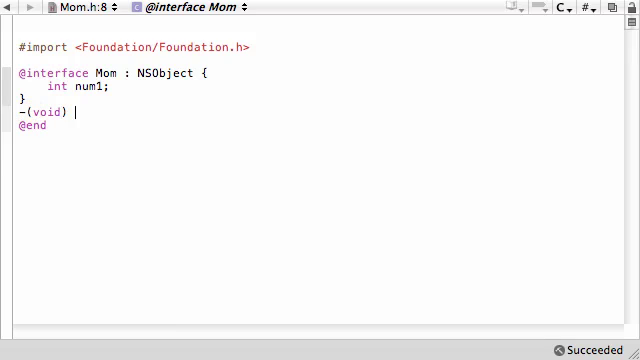
pyautogui.write('setNum1')
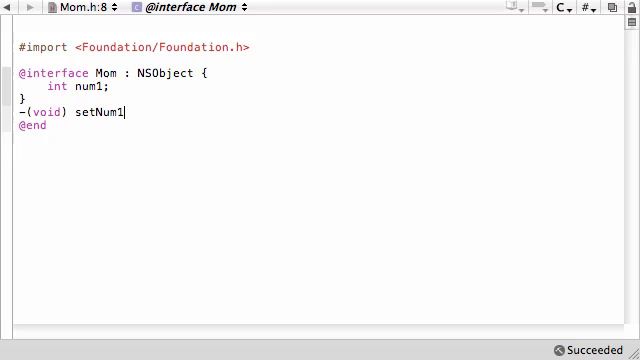
pyautogui.write(';')
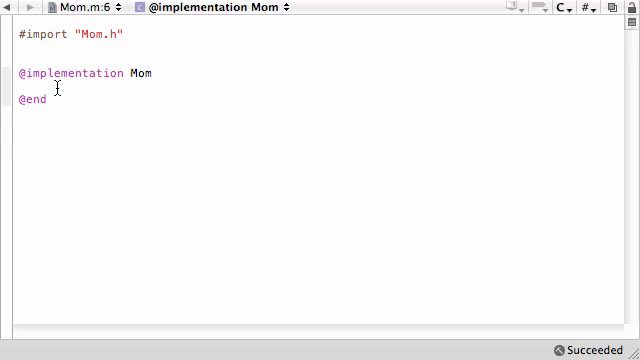
# - Write the setNum1 method in Mom.m with body 'num1=70;'
pyautogui.write('-(void) setNum {')
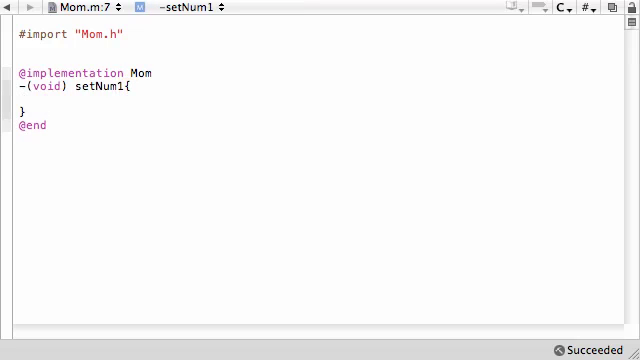
pyautogui.write('num1')
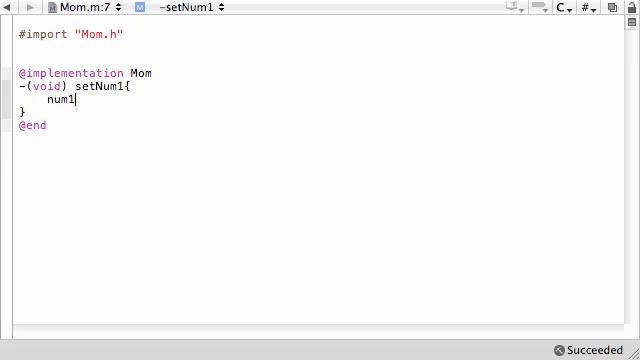
pyautogui.write('=')
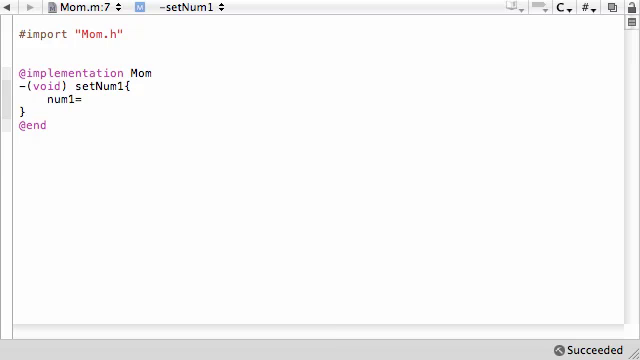
pyautogui.write('70;')
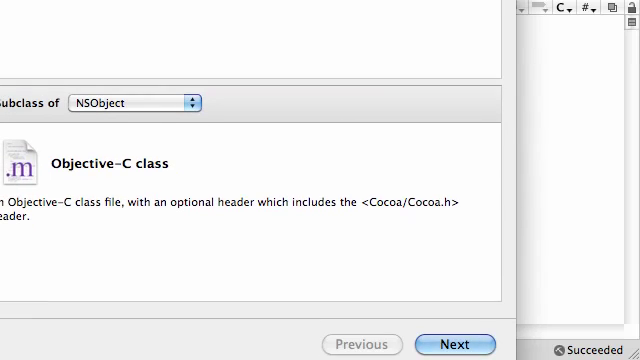
# - Continue the New File wizard to create the Son class
pyautogui.click(454, 344)
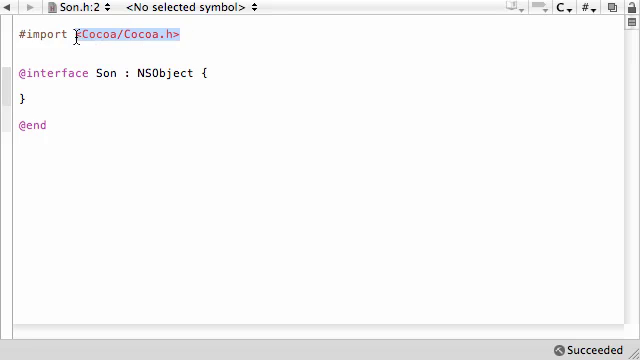
# - Import "Mom.h" in Son.h and replace the NSObject superclass with Mom
pyautogui.write('"Mom.h"')
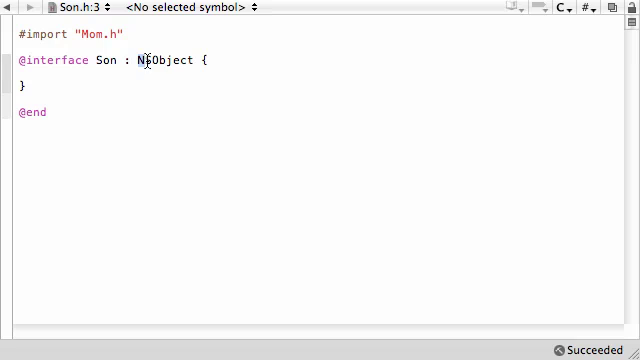
pyautogui.doubleClick(168, 60)
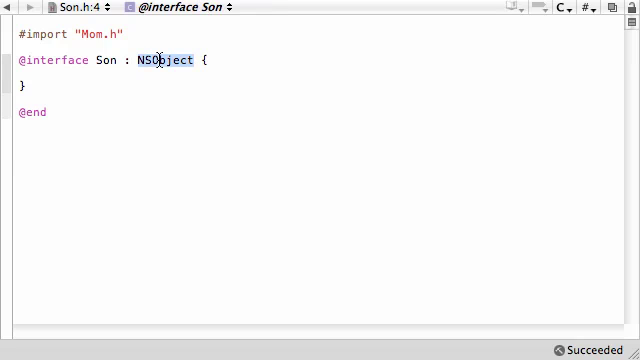
pyautogui.write('Mom')
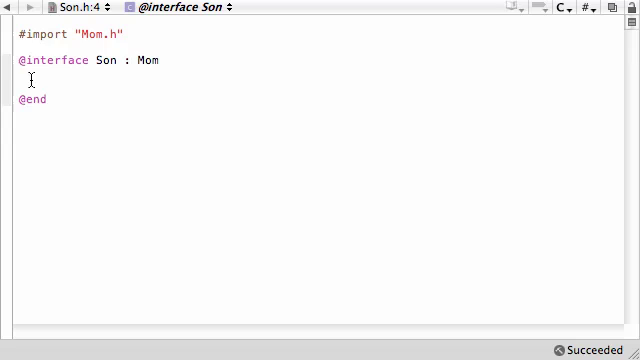
# - Declare '-(void) setNum1;' in Son.h
pyautogui.press('Return')
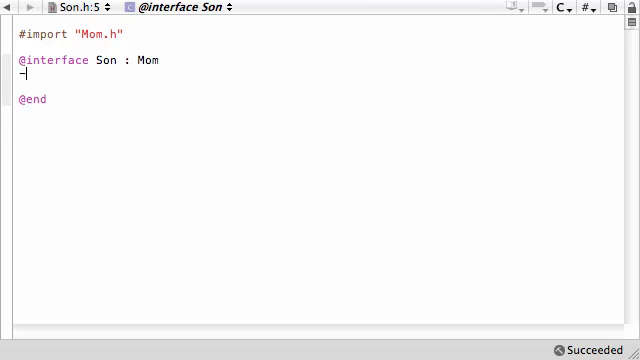
pyautogui.write('-()')
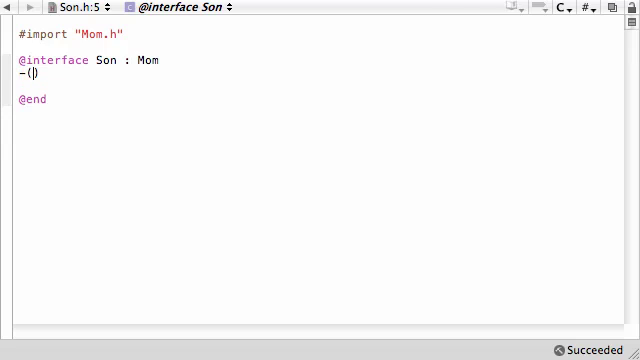
pyautogui.write('void')
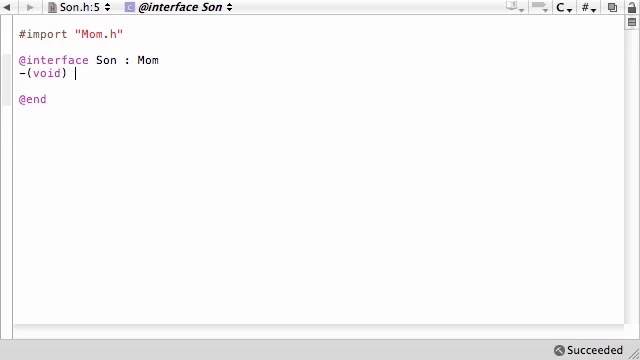
pyautogui.write('setNum')
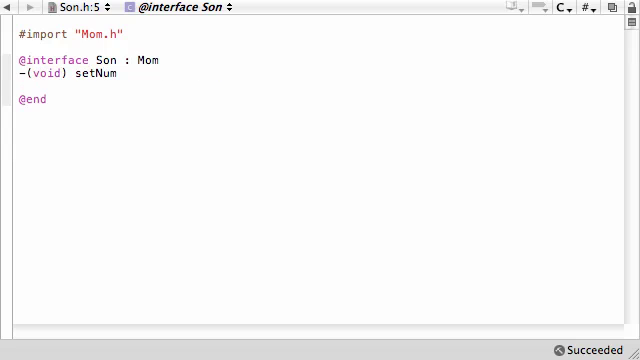
pyautogui.write('1')
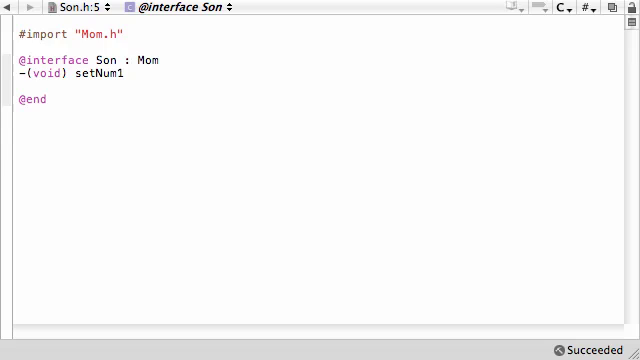
pyautogui.write(';')
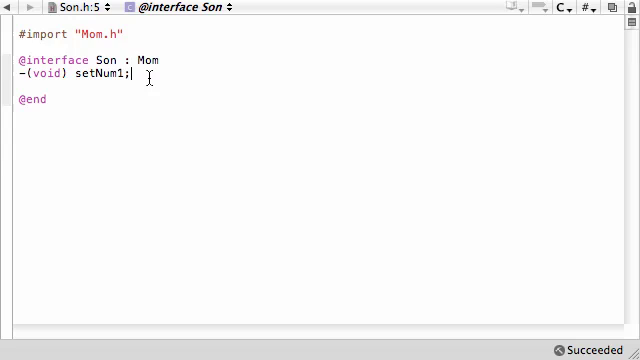
# - Declare '-(void) printNumber;' below it in Son.h
pyautogui.press('Return')
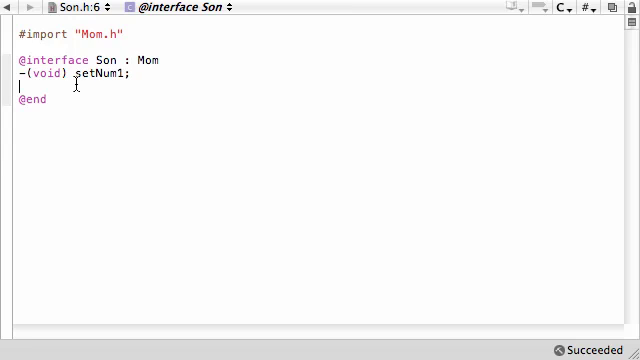
pyautogui.write('-()')
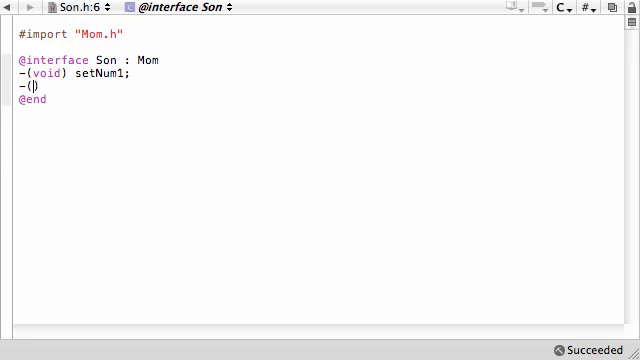
pyautogui.write('v')
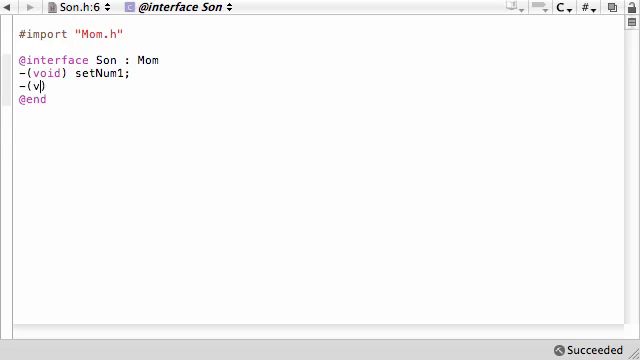
pyautogui.write('oid) pr')
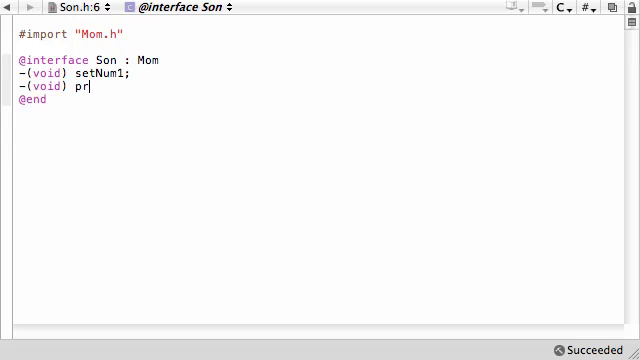
pyautogui.write('intNumber;')
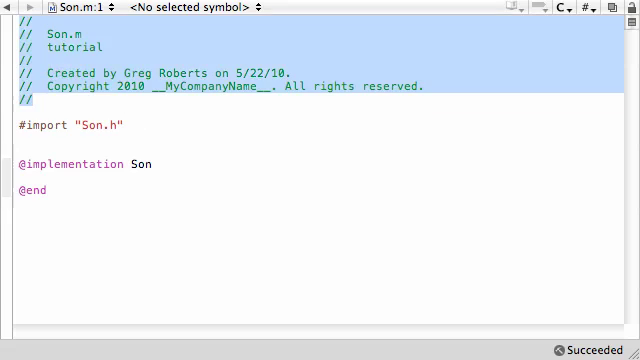
# - Remove Son.m's comment header, implement setNum1 as 'num1=14;', and open printNumber's body
pyautogui.press('Delete')
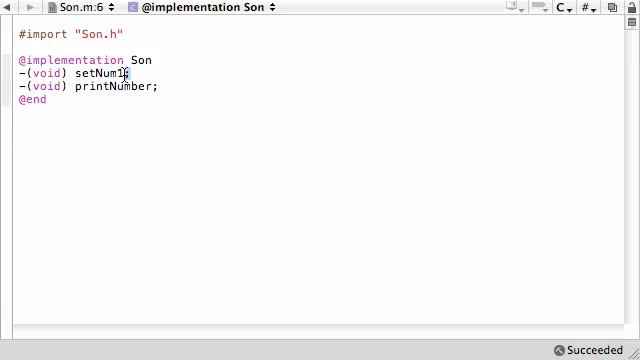
pyautogui.write('1{')
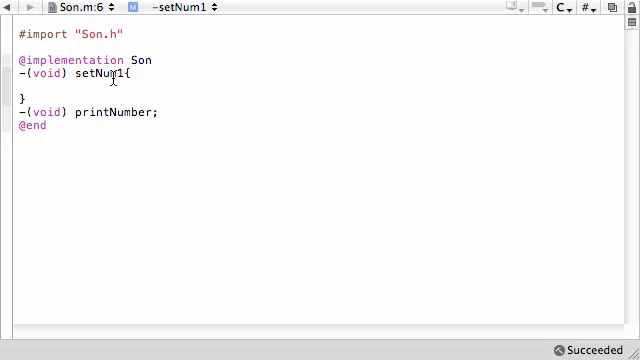
pyautogui.write('n')
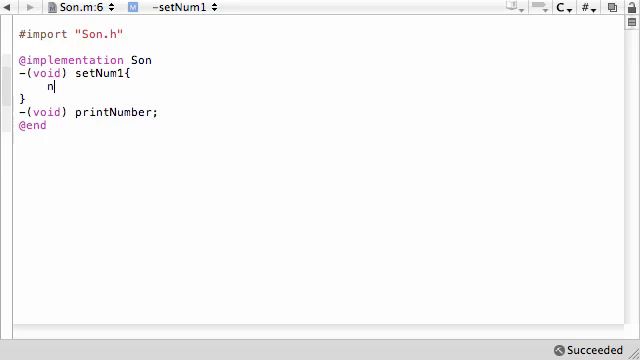
pyautogui.write('um1=')
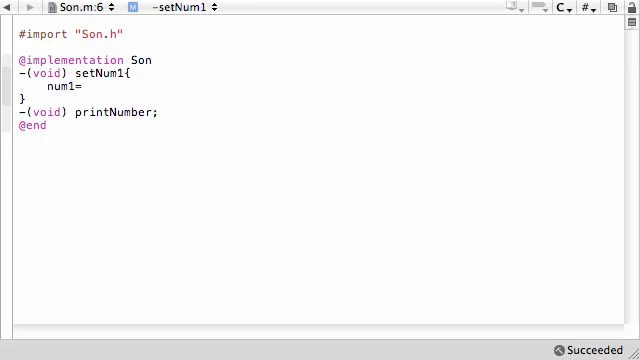
pyautogui.write('14;')
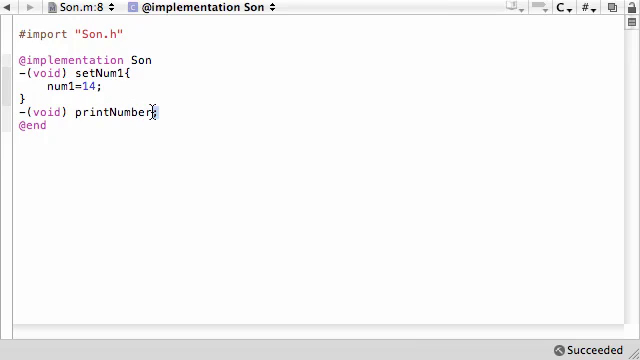
pyautogui.write('{')
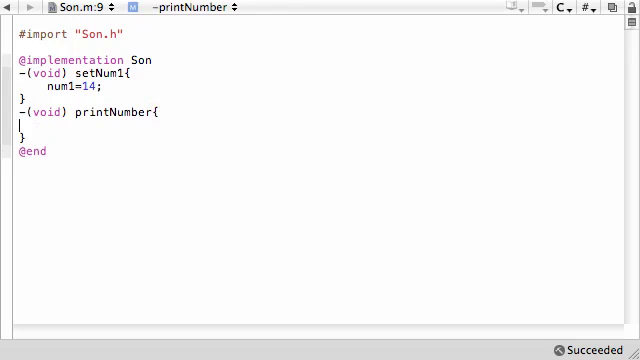
pyautogui.moveTo(151, 142)
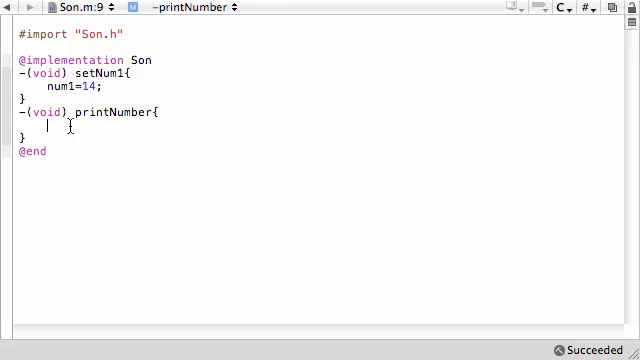
# - Type NSLog(@"The number is %i", num1); inside printNumber
pyautogui.write('NSLog(')
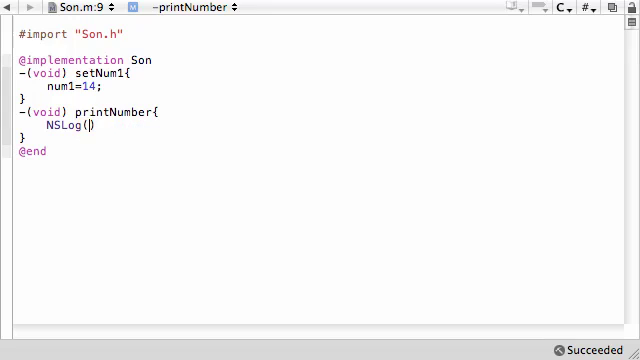
pyautogui.write('""')
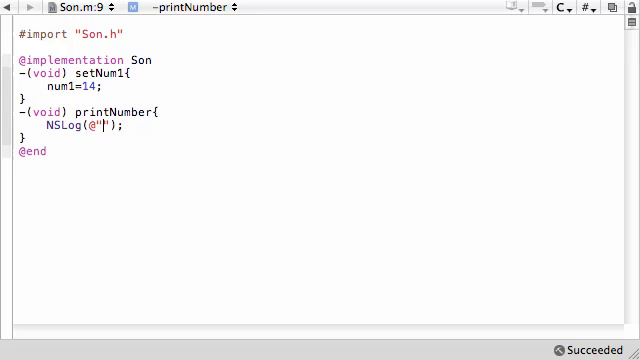
pyautogui.write('The num')
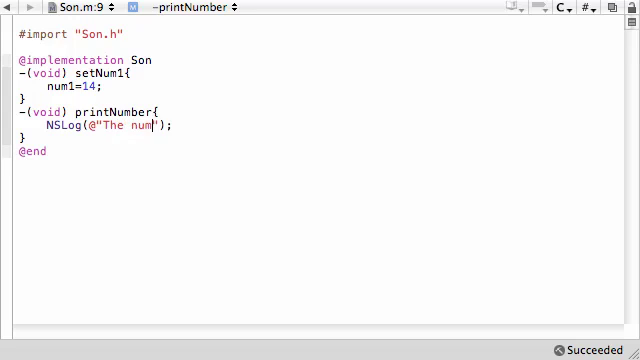
pyautogui.write('ber is %i')
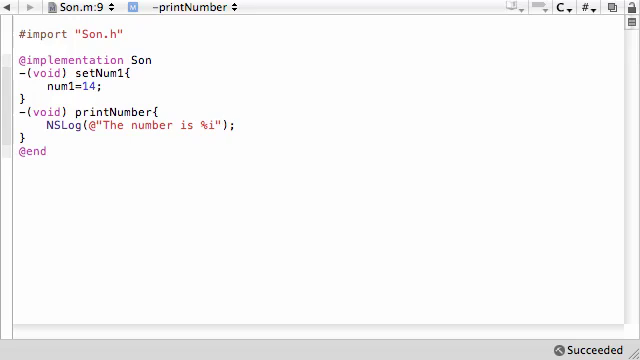
pyautogui.write(', num1')
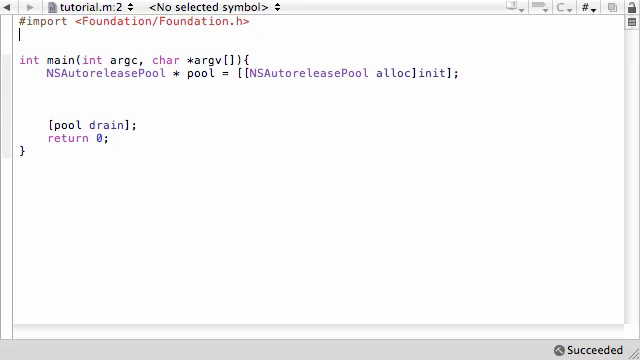
# - Add #import "Son.h" to tutorial.m
pyautogui.write('#')
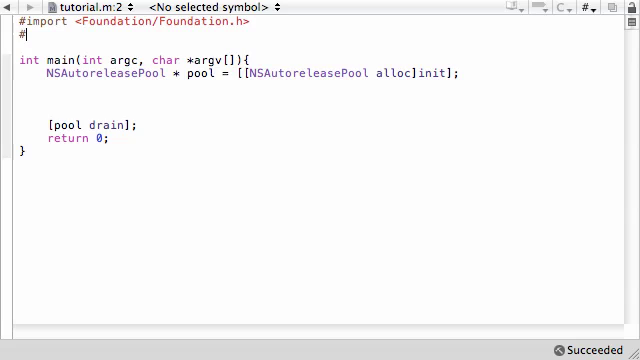
pyautogui.write('import ""')
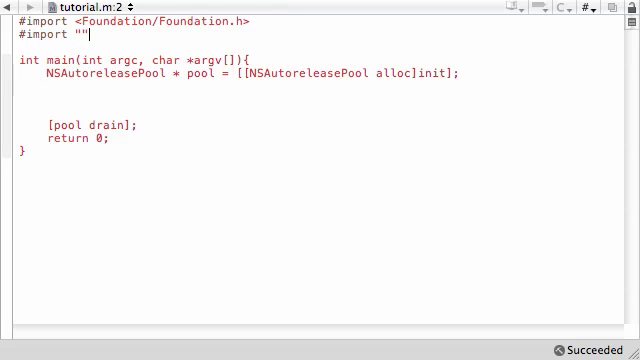
pyautogui.write('Son.h')
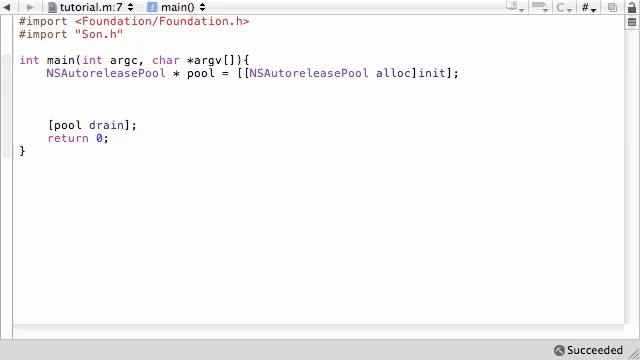
# - Create the object with 'Son *s = [[Son alloc]init];' in main
pyautogui.write('Son')
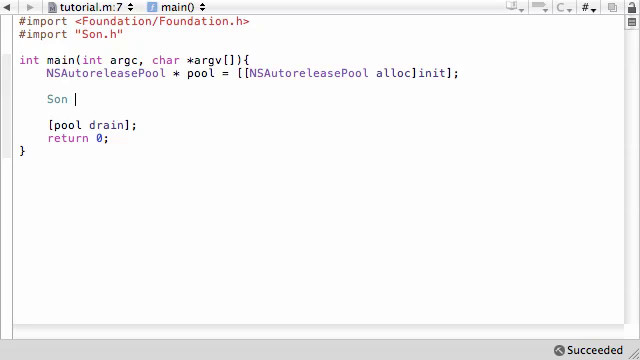
pyautogui.write('*')
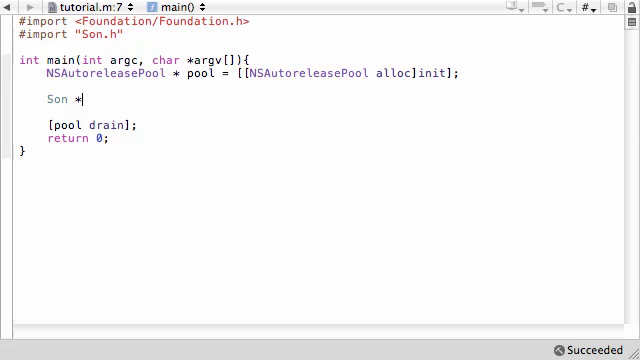
pyautogui.write('s = [[]];')
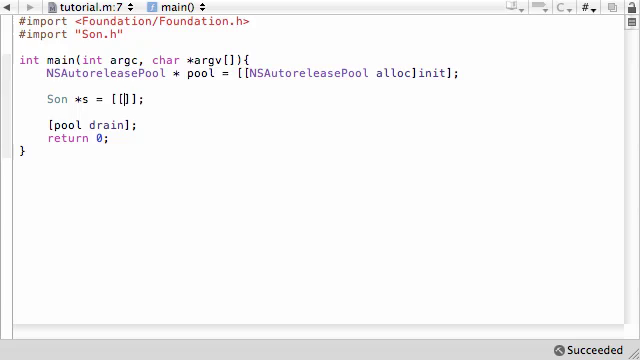
pyautogui.write('Son alloc')
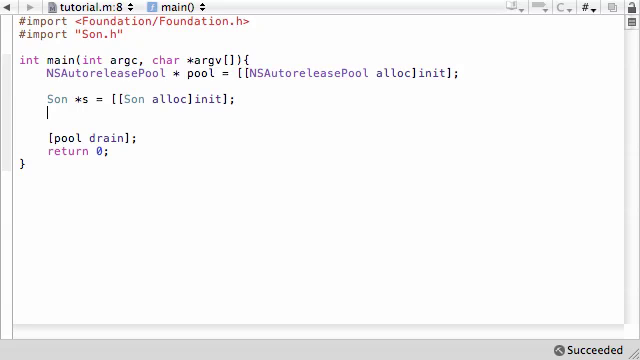
pyautogui.write('[]')
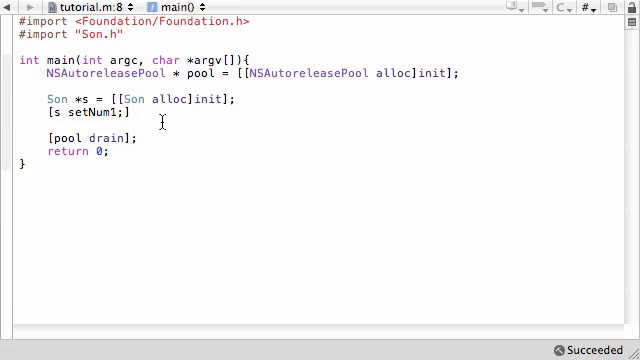
# - Call setNum1 and printNumber on s, then '[s release];'
pyautogui.press('Return')
pyautogui.write('[s')
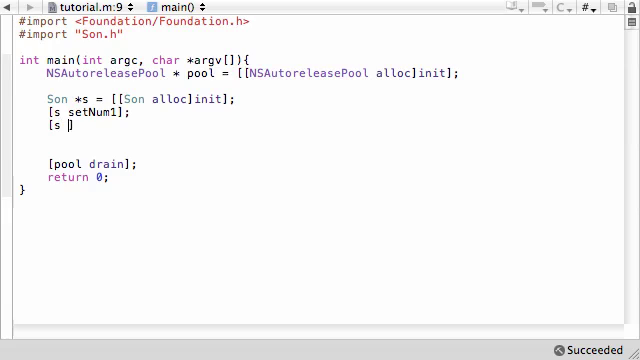
pyautogui.write('printNumber];')
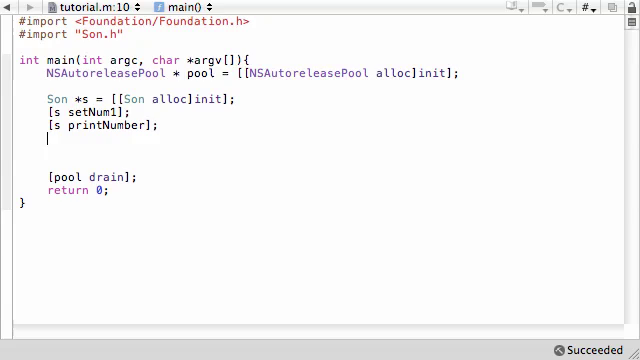
pyautogui.write('[s')
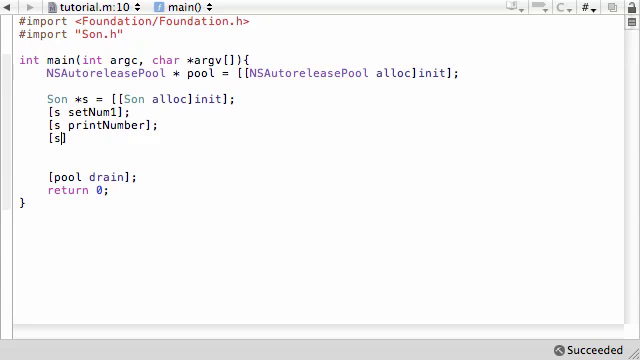
pyautogui.write('release]')
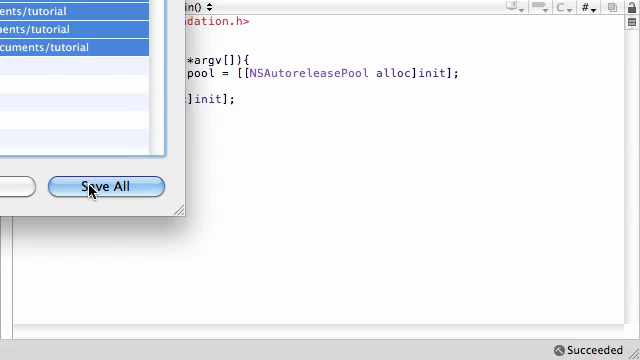
# - Save all edited source files from the unsaved-files dialog
pyautogui.click(105, 186)
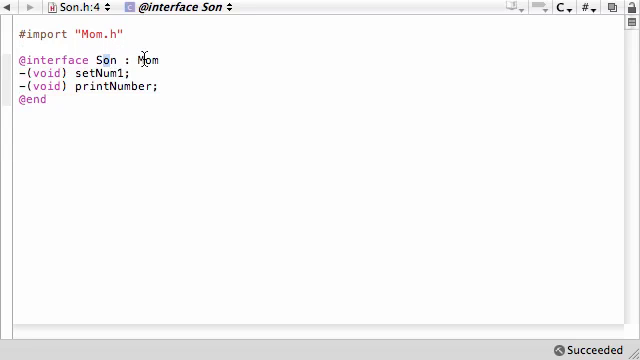
# - Walk through Son's class name and num1 in setNum1, switching files and returning to Son.m
pyautogui.doubleClick(139, 59)
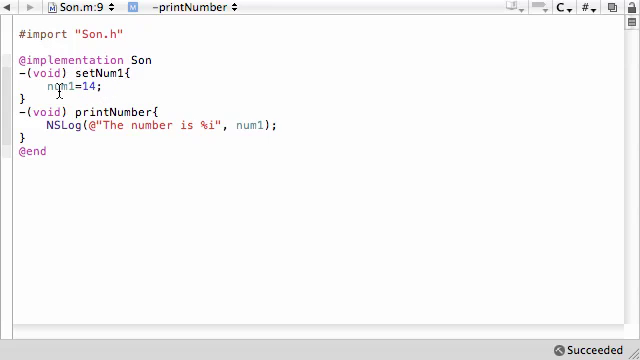
pyautogui.doubleClick(62, 92)
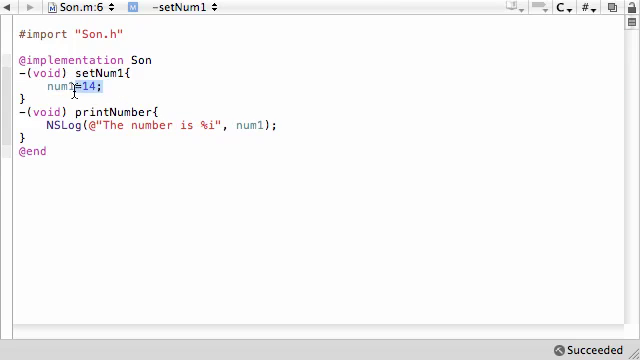
pyautogui.click(70, 11)
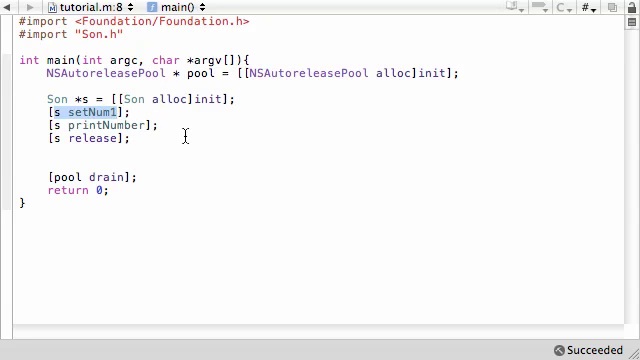
pyautogui.moveTo(232, 160)
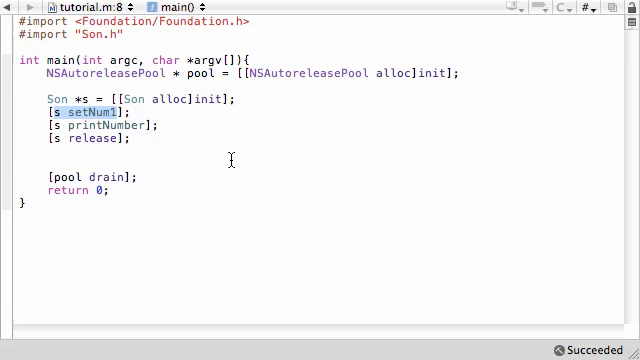
pyautogui.moveTo(228, 158)
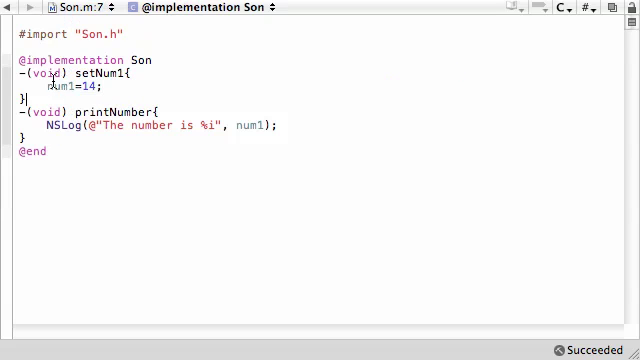
pyautogui.click(128, 90)
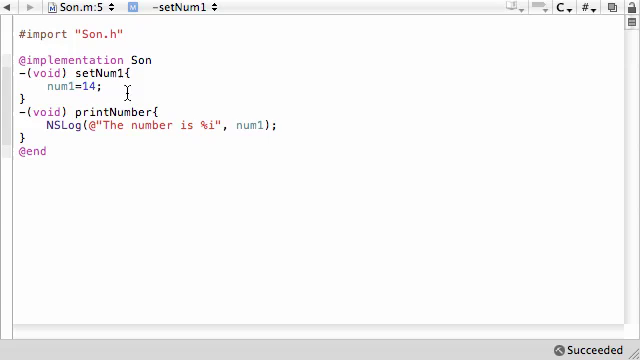